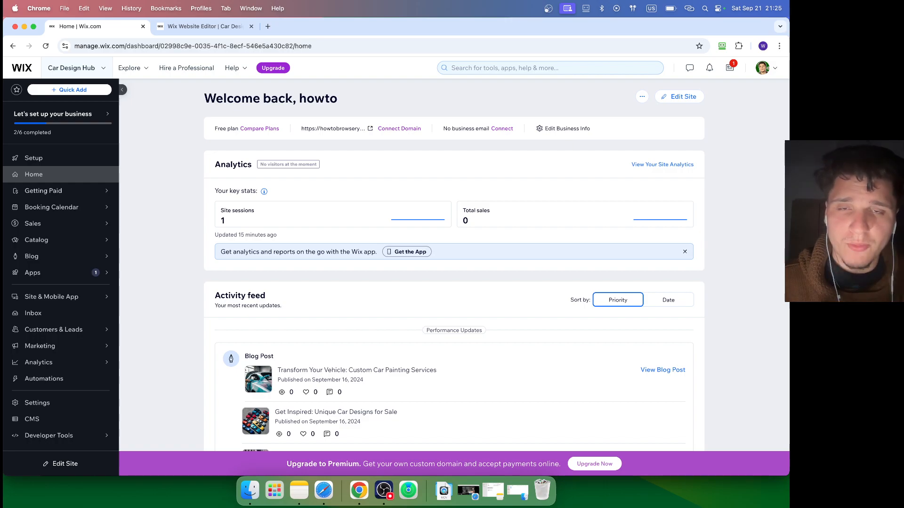
Step: Bring up the editor's Help menu listing video lessons and keyboard shortcuts
{"action": "left_click", "coordinate": [206, 26]}
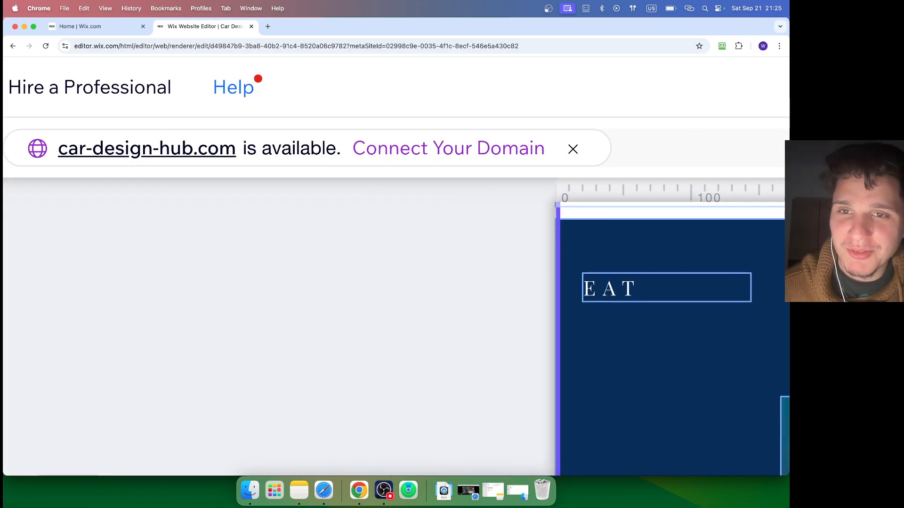
{"action": "left_click", "coordinate": [227, 67]}
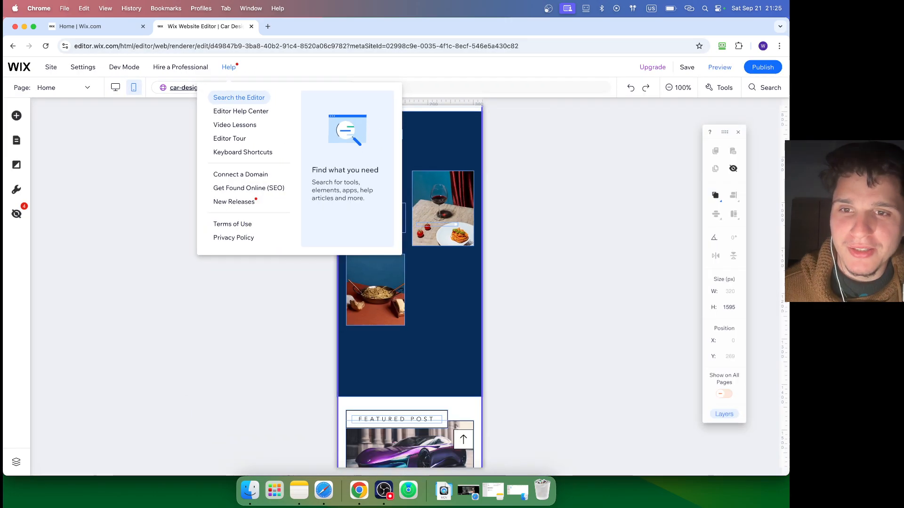
{"action": "mouse_move", "coordinate": [234, 125]}
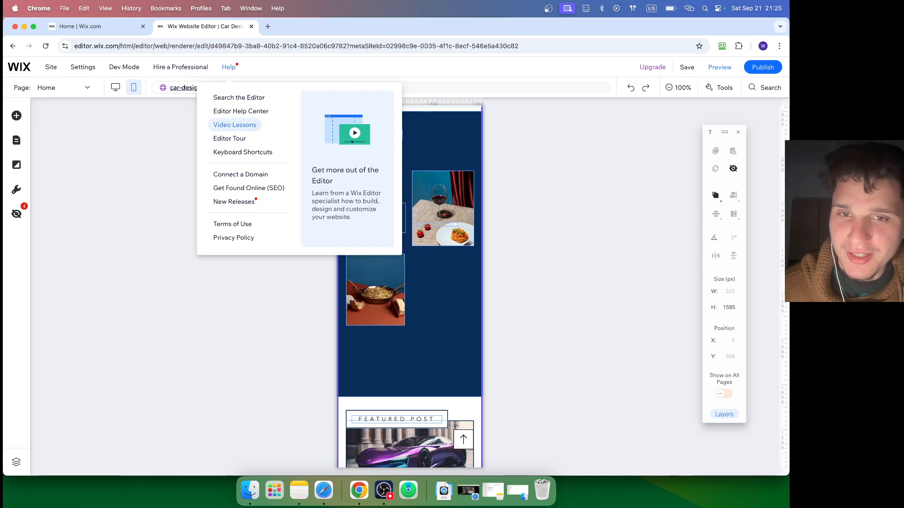
Step: Launch Wix Learn's Video Lessons and browse the Web design library
{"action": "left_click", "coordinate": [234, 124]}
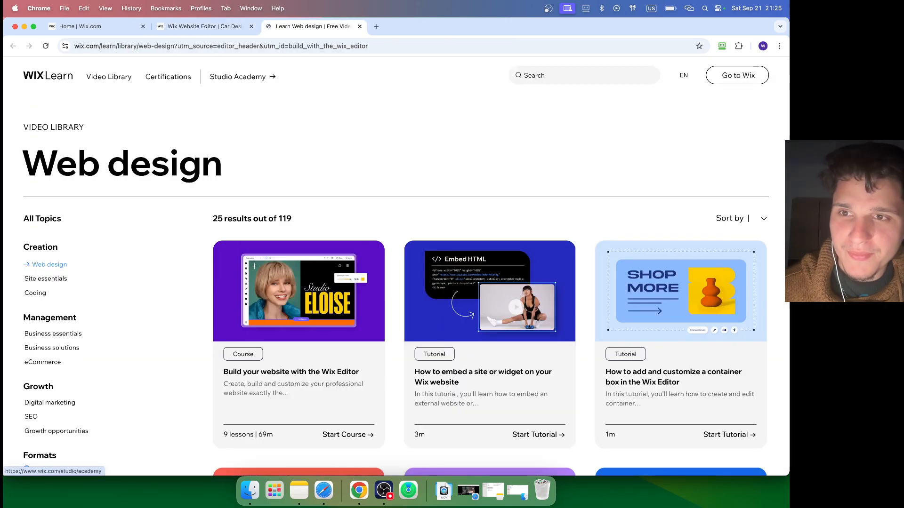
{"action": "left_click", "coordinate": [201, 27]}
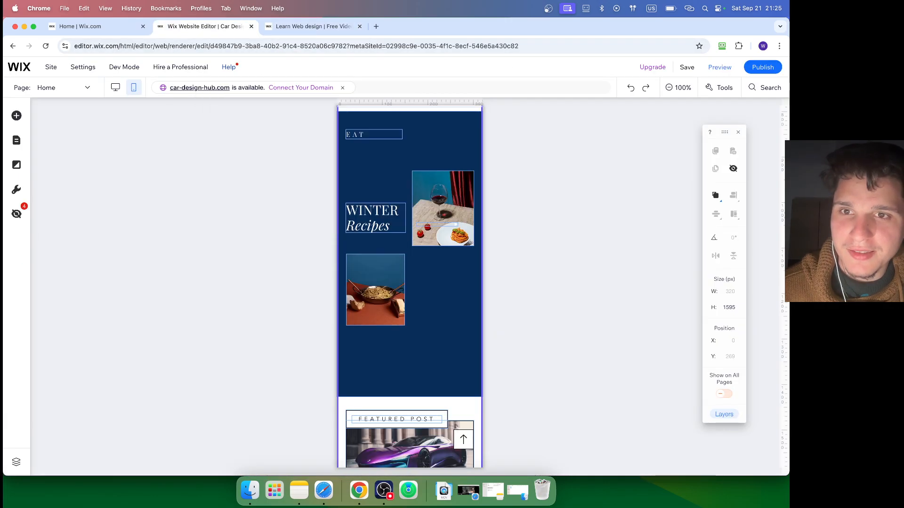
{"action": "left_click", "coordinate": [311, 26]}
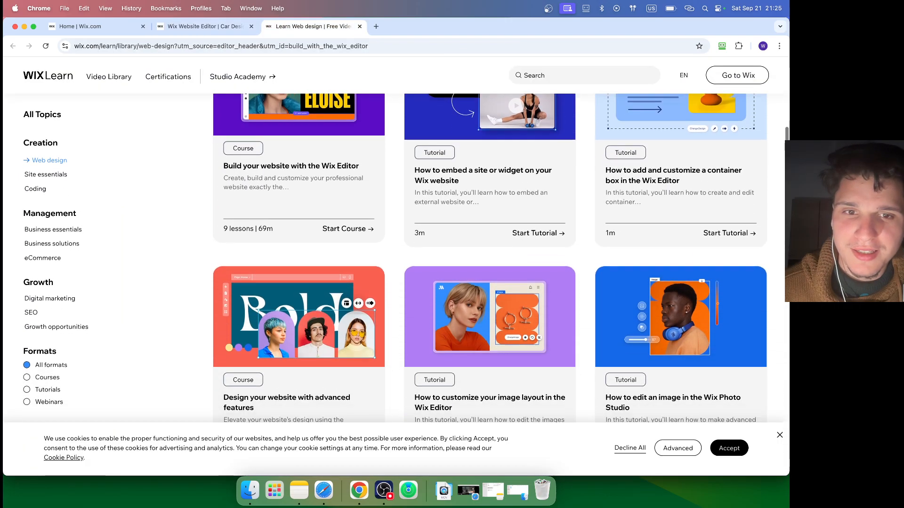
{"action": "scroll", "scroll_direction": "down", "scroll_amount": 3}
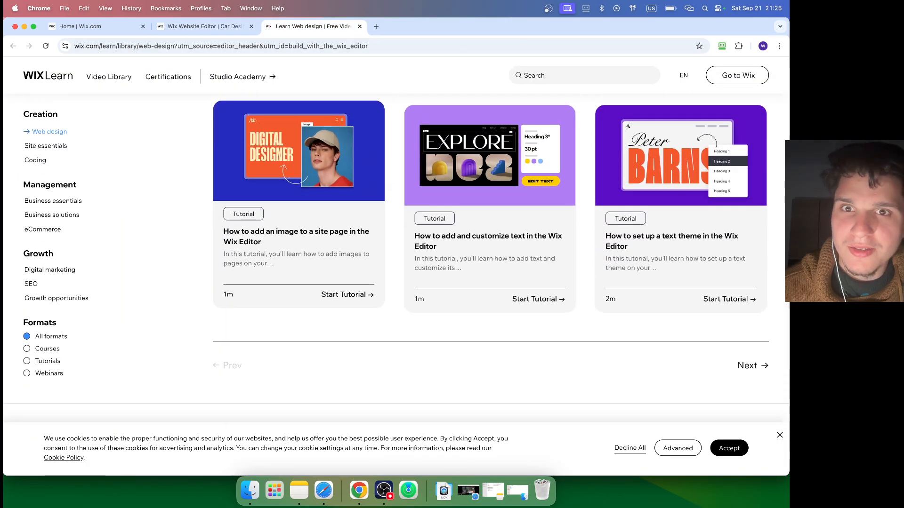
{"action": "scroll", "scroll_direction": "down", "scroll_amount": 3}
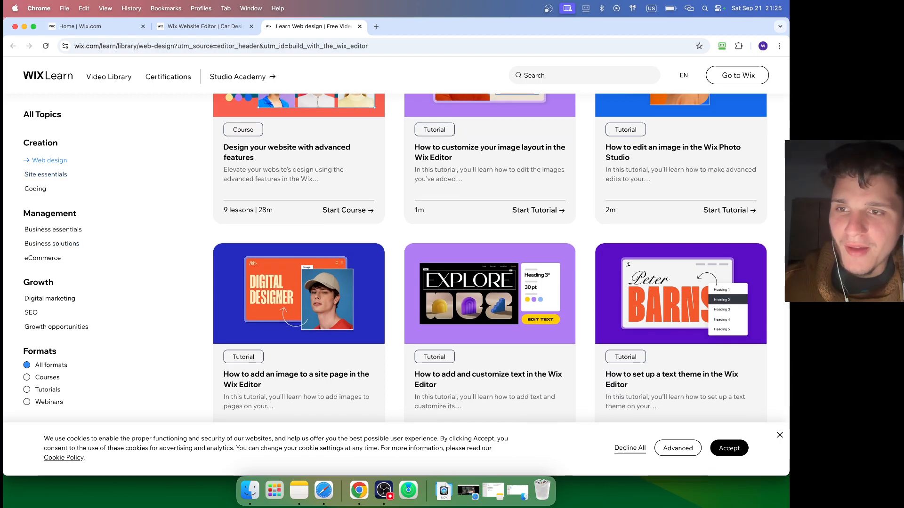
Step: Browse the Site essentials video library in Wix Learn
{"action": "left_click", "coordinate": [45, 174]}
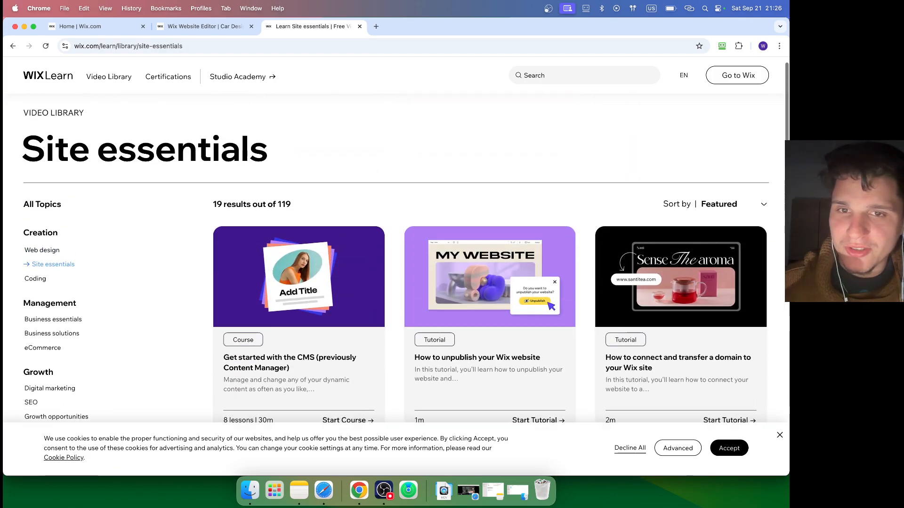
{"action": "scroll", "scroll_direction": "down", "scroll_amount": 3}
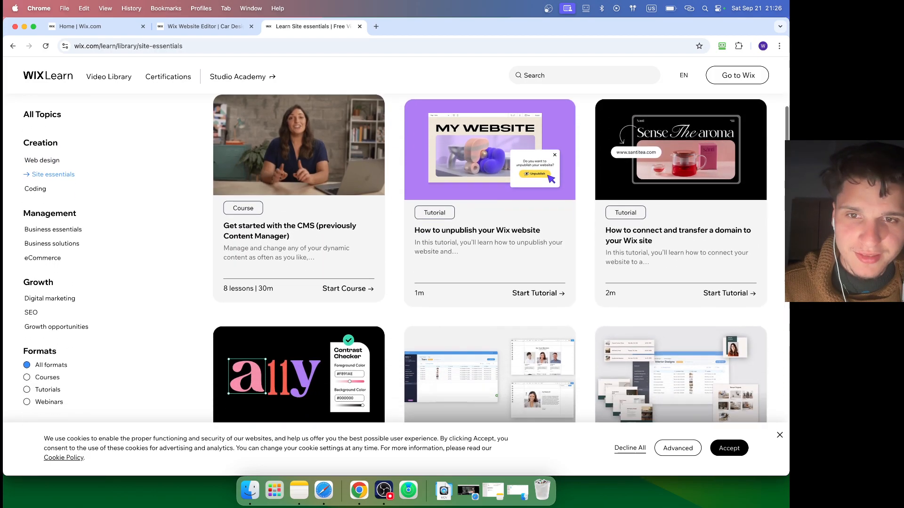
{"action": "scroll", "scroll_direction": "down", "scroll_amount": 3}
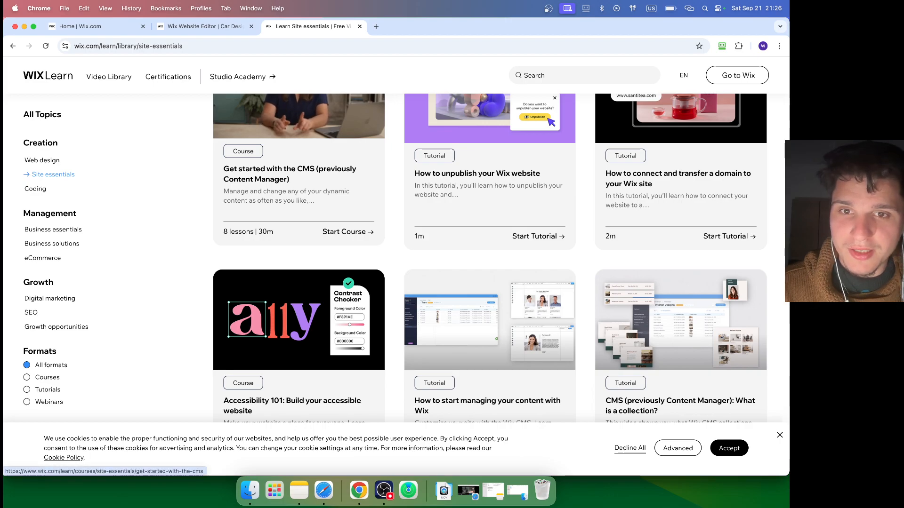
{"action": "scroll", "scroll_direction": "down", "scroll_amount": 3}
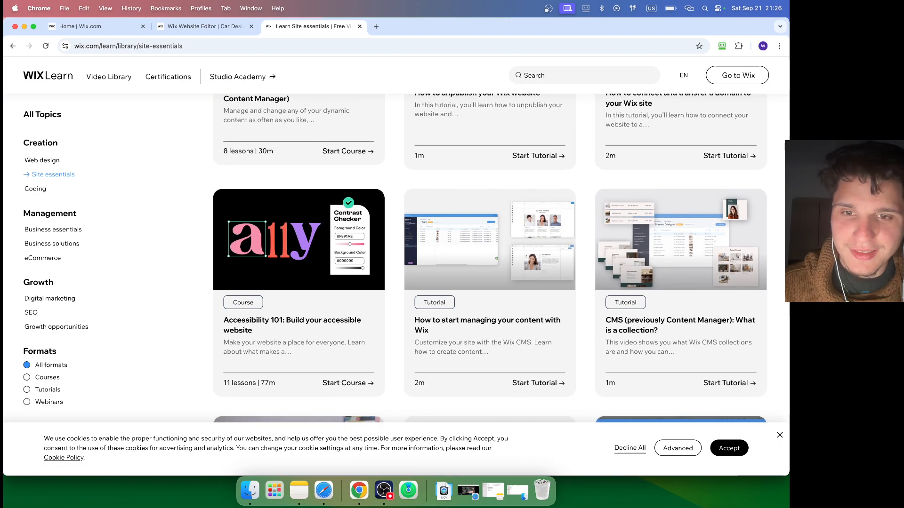
{"action": "scroll", "scroll_direction": "down", "scroll_amount": 3}
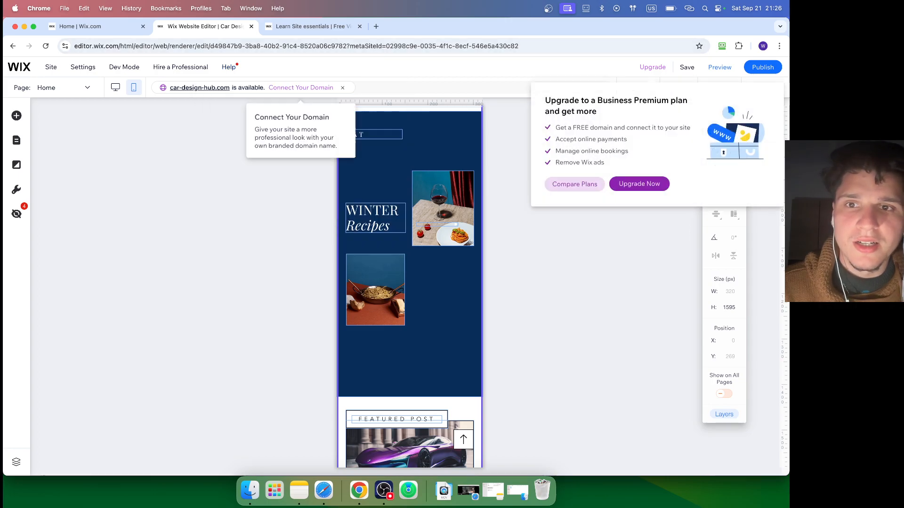
Step: Show and dismiss the Add to Mobile Site panel, then return to the Wix dashboard home
{"action": "left_click", "coordinate": [226, 67]}
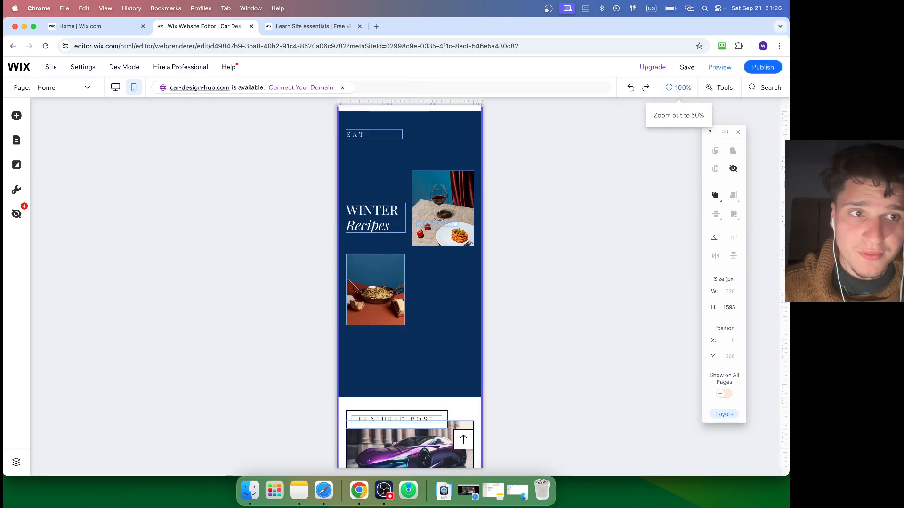
{"action": "type", "text": "te"}
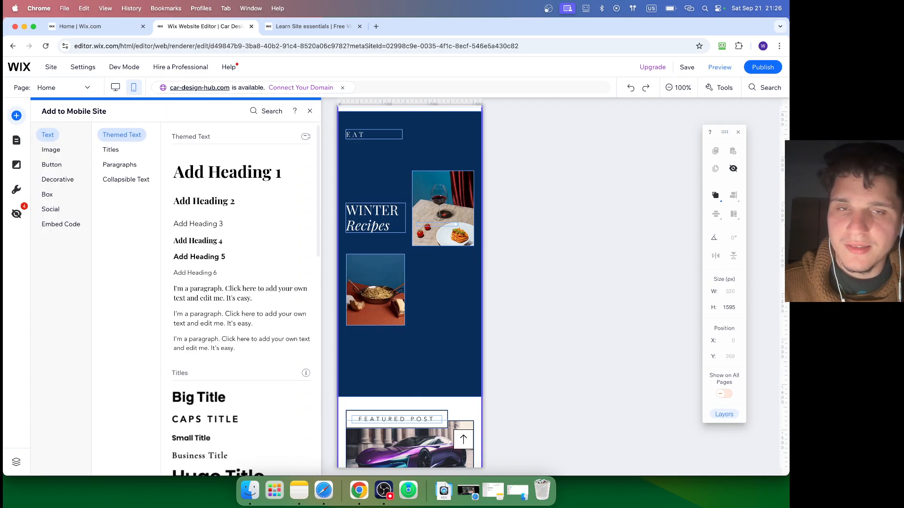
{"action": "mouse_move", "coordinate": [116, 87]}
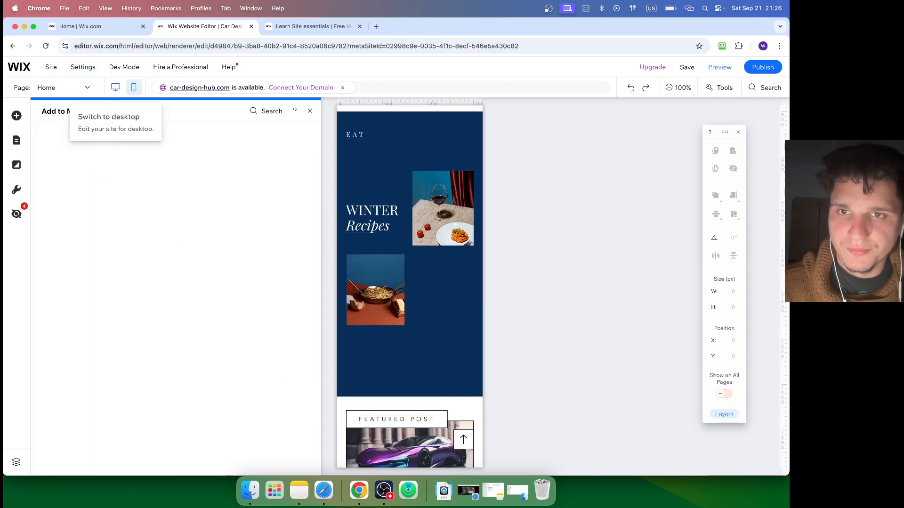
{"action": "left_click", "coordinate": [94, 26]}
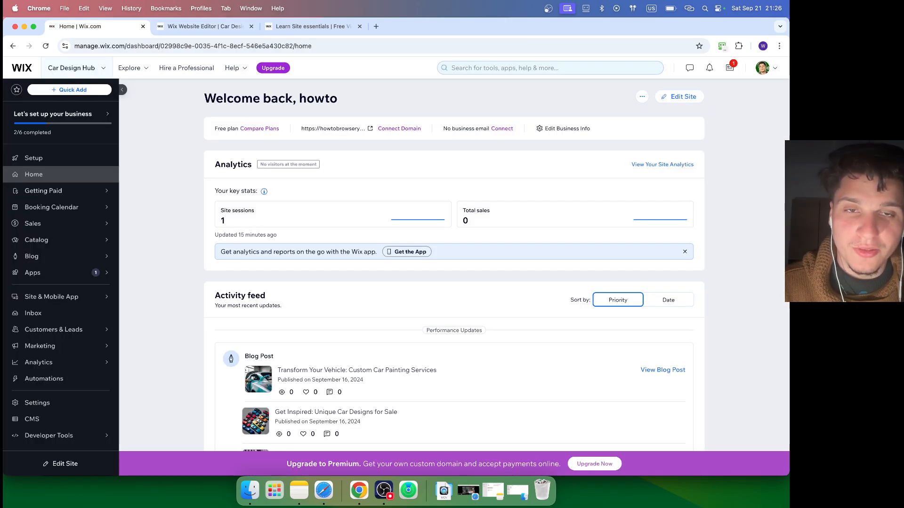
Step: Search the dashboard for 'name' to surface naming and domain settings, then return to the editor
{"action": "left_click", "coordinate": [550, 68]}
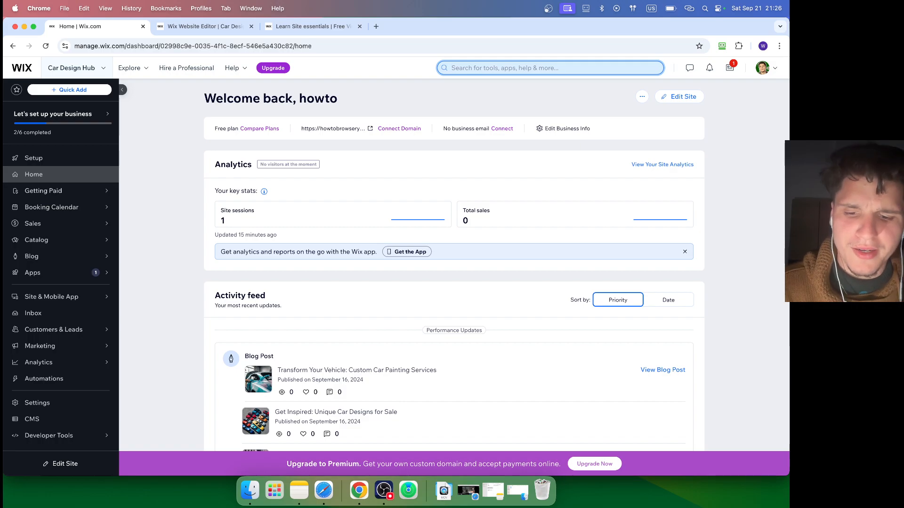
{"action": "type", "text": "name"}
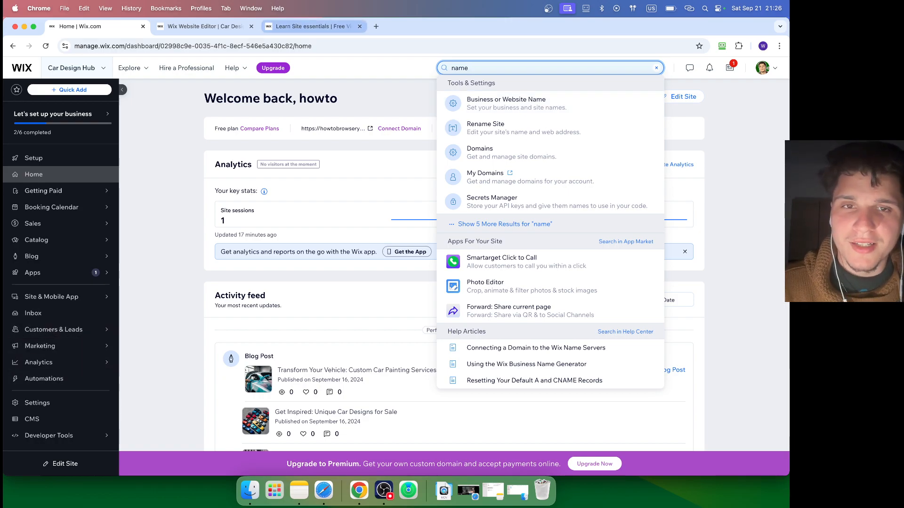
{"action": "left_click", "coordinate": [312, 26]}
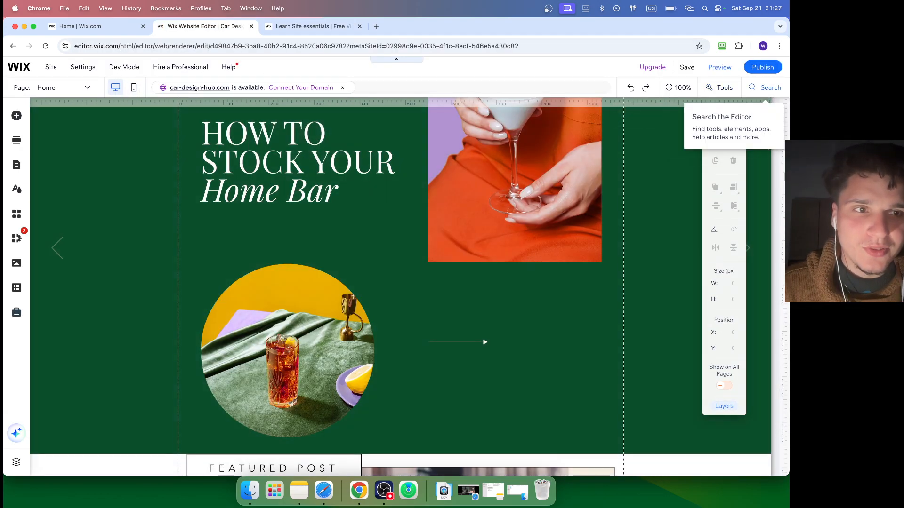
Step: Search the editor for 'image' and browse the Gallery elements in Add Elements
{"action": "left_click", "coordinate": [16, 115]}
{"action": "type", "text": "m"}
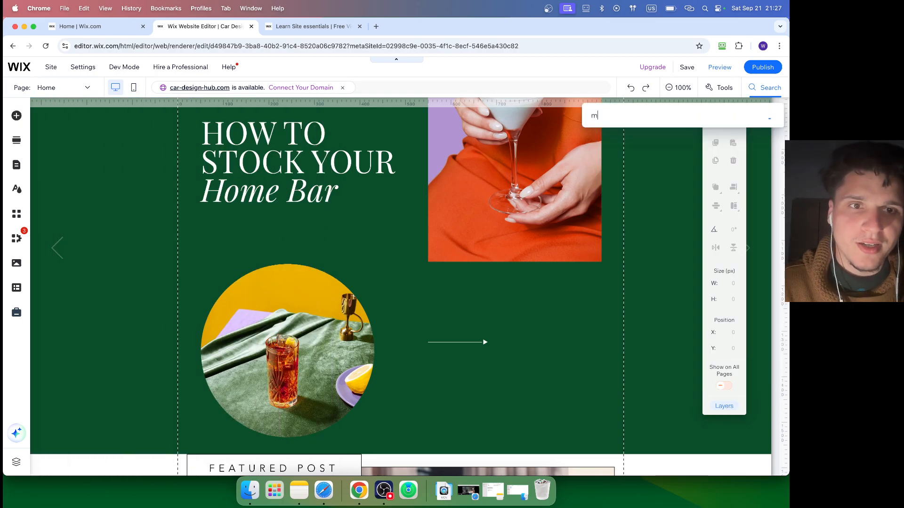
{"action": "type", "text": "iamg"}
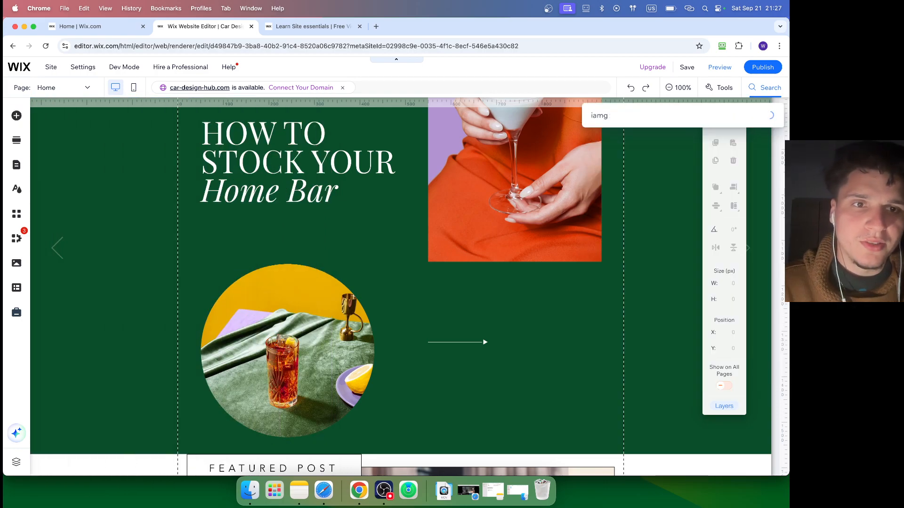
{"action": "type", "text": "image"}
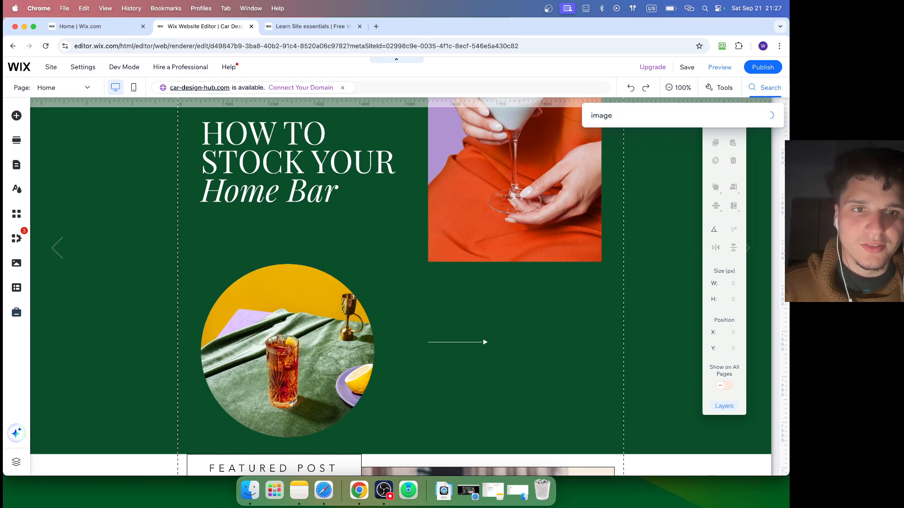
{"action": "left_click", "coordinate": [16, 116]}
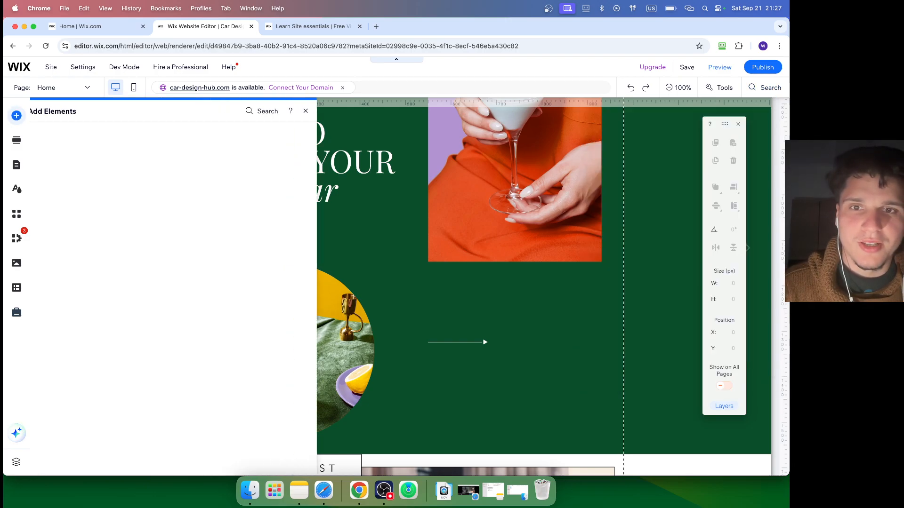
{"action": "left_click", "coordinate": [52, 224]}
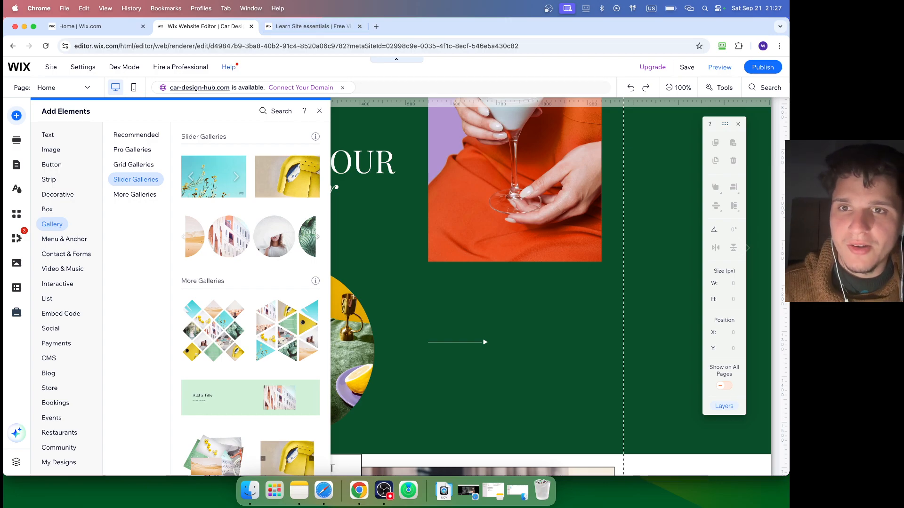
Step: Bring up the Help Center article on editor keyboard shortcuts
{"action": "left_click", "coordinate": [227, 67]}
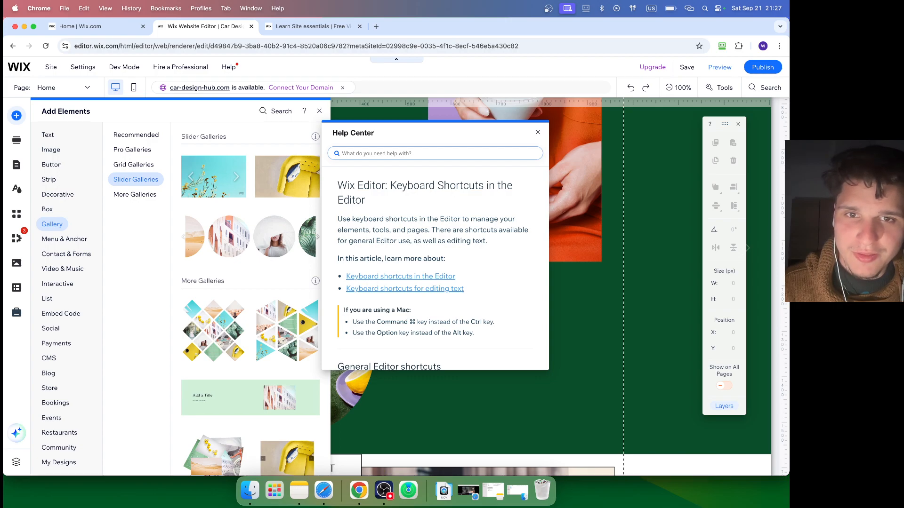
Step: Read through the keyboard shortcuts article down to the autosave section
{"action": "scroll", "scroll_direction": "down", "scroll_amount": 3}
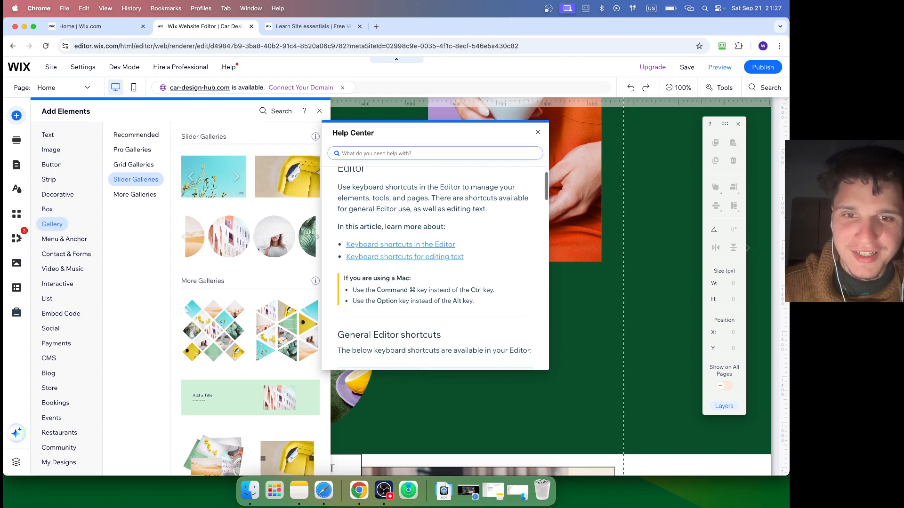
{"action": "scroll", "scroll_direction": "down", "scroll_amount": 3}
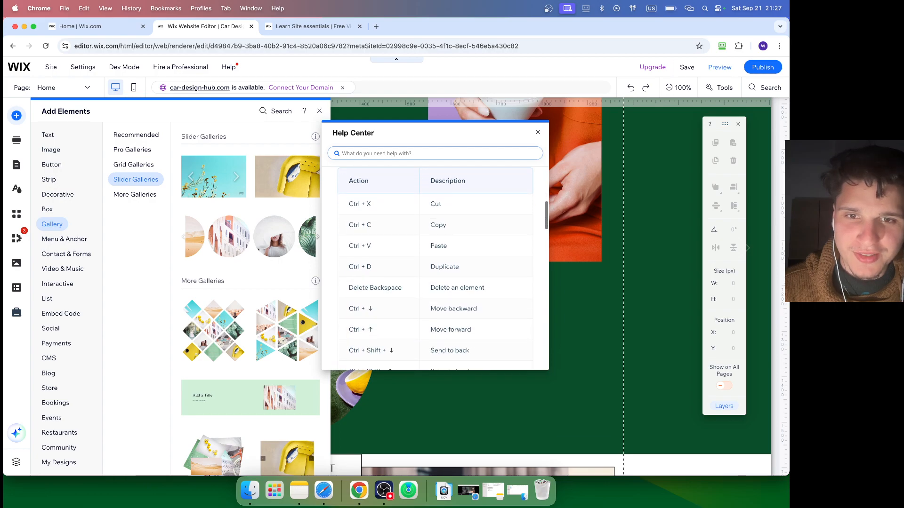
{"action": "scroll", "scroll_direction": "down", "scroll_amount": 3}
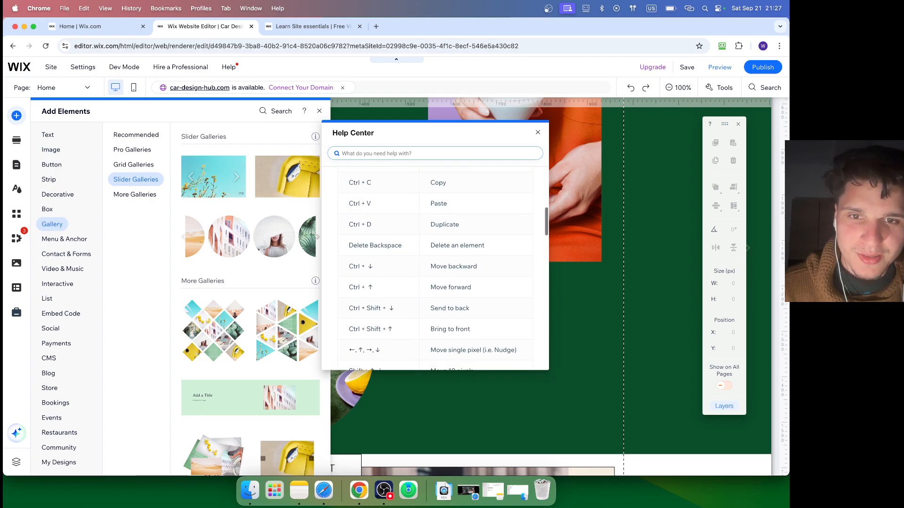
{"action": "scroll", "scroll_direction": "down", "scroll_amount": 3}
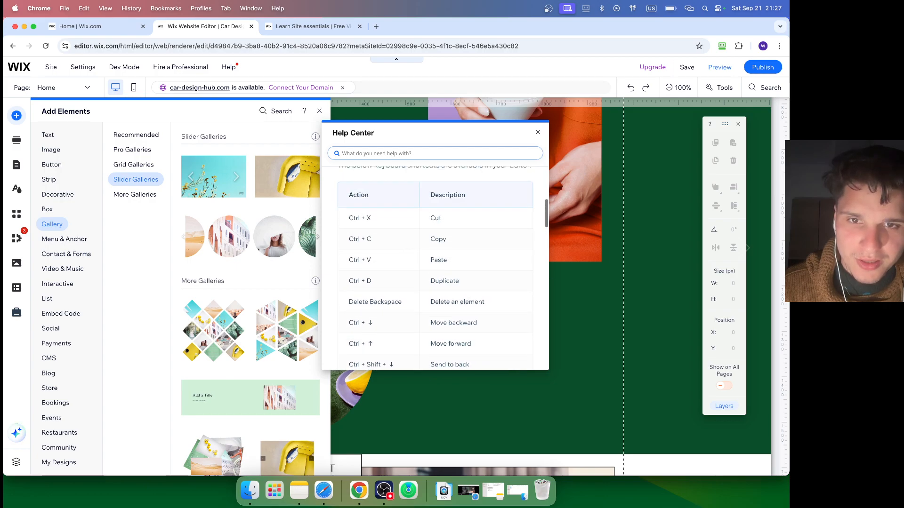
{"action": "scroll", "scroll_direction": "down", "scroll_amount": 3}
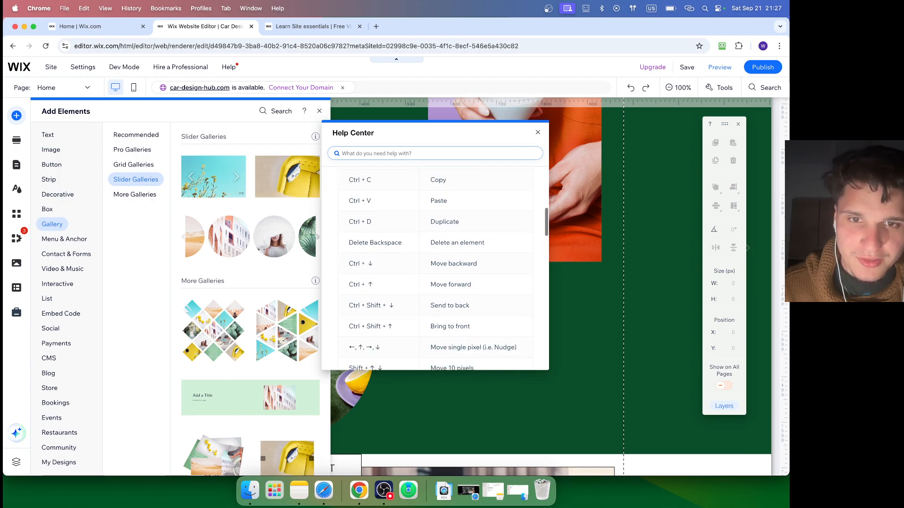
{"action": "scroll", "scroll_direction": "down", "scroll_amount": 3}
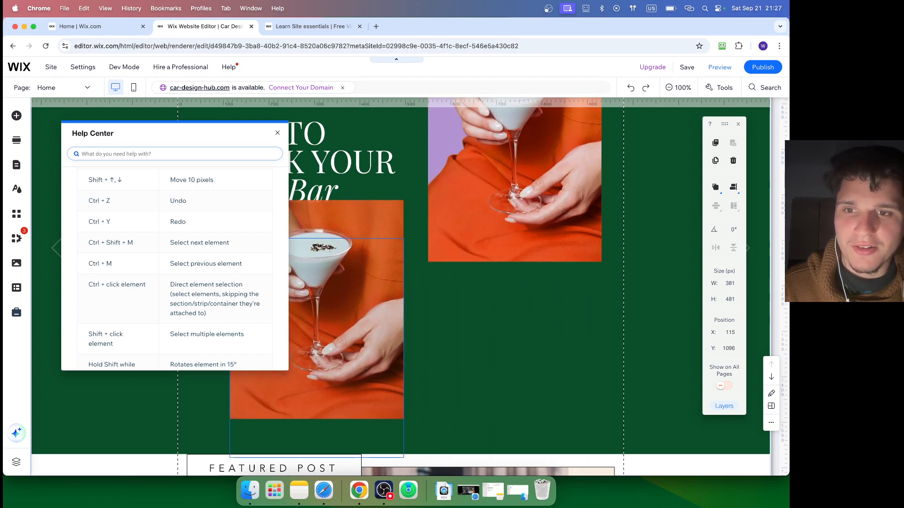
{"action": "scroll", "scroll_direction": "down", "scroll_amount": 3}
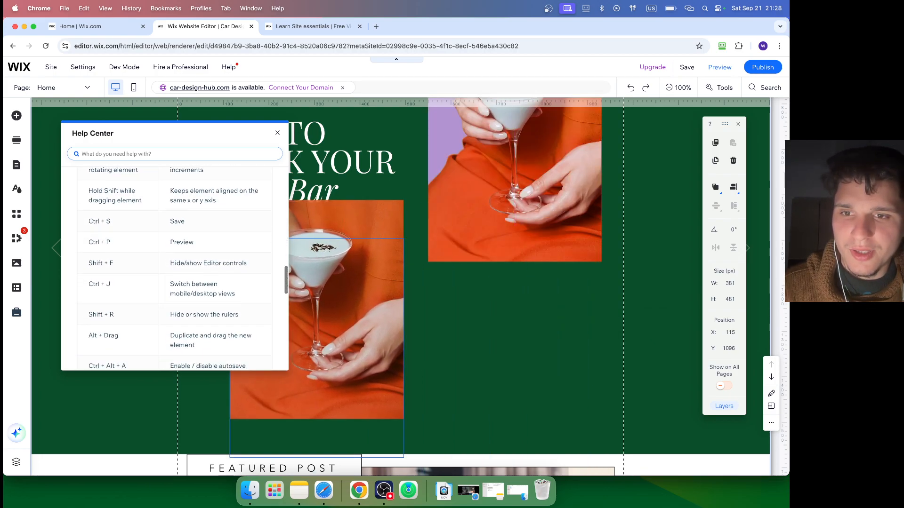
{"action": "scroll", "scroll_direction": "down", "scroll_amount": 3}
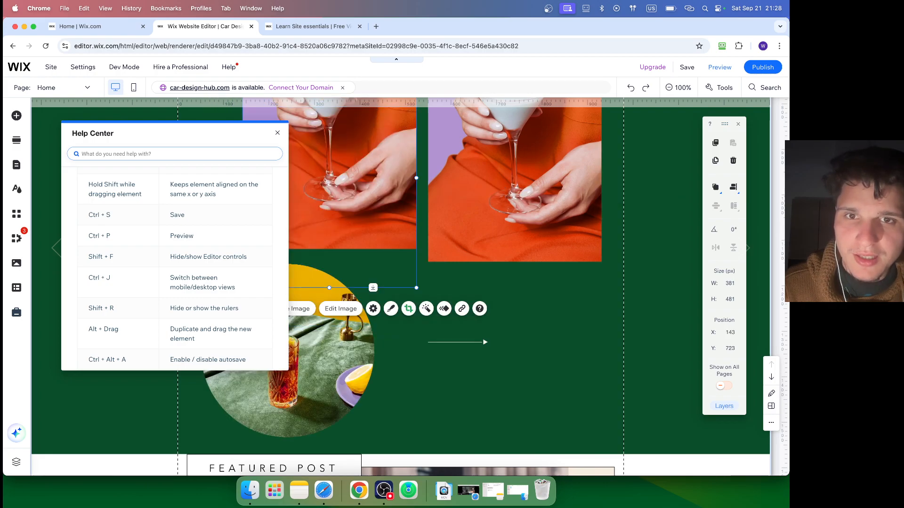
{"action": "mouse_move", "coordinate": [644, 87]}
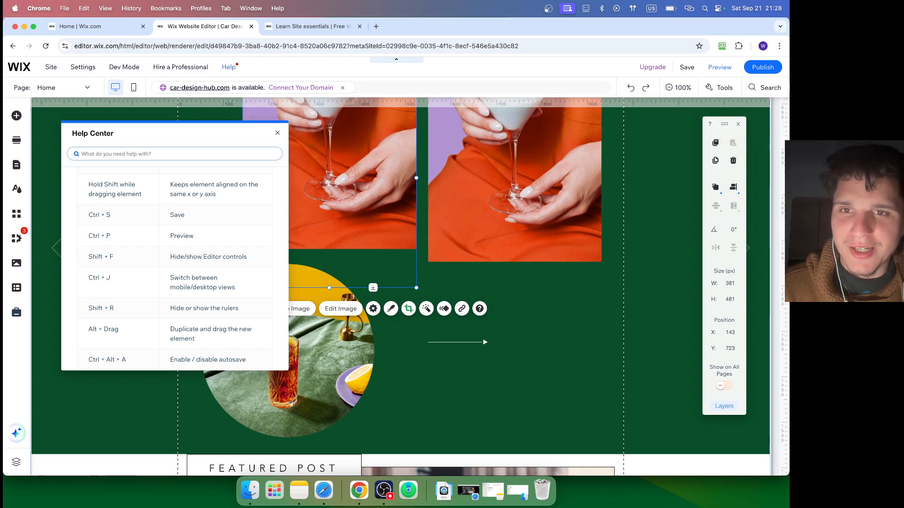
Step: Close the Help Center article and show the Help menu again
{"action": "left_click", "coordinate": [277, 133]}
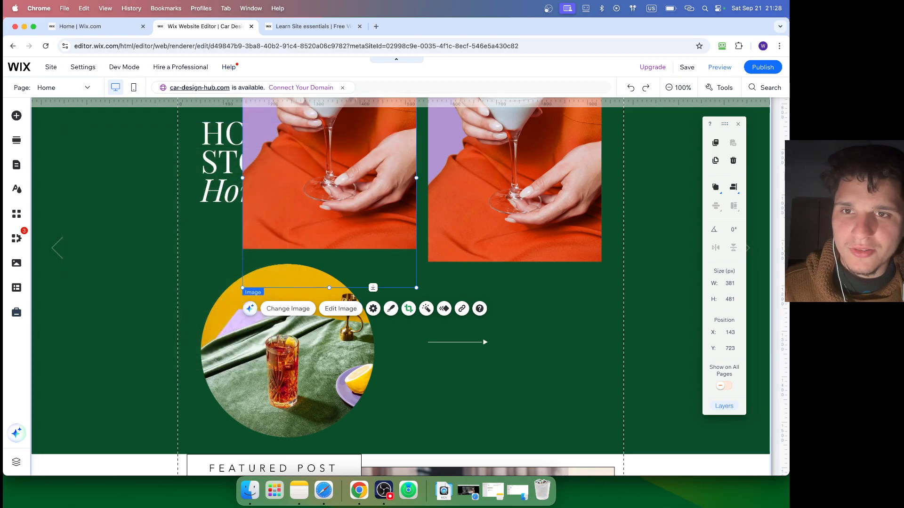
{"action": "left_click", "coordinate": [228, 67]}
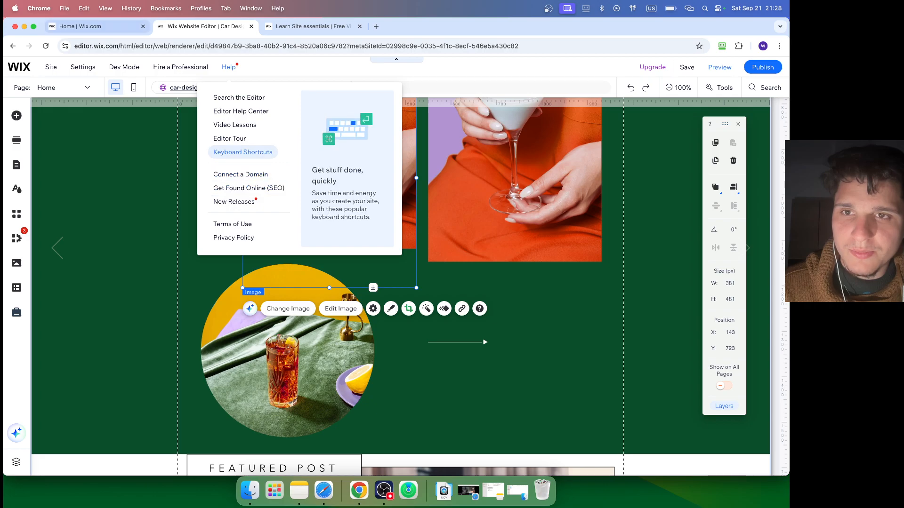
Step: Start a Wix Marketplace hire-a-professional brief with Take Care of Small Tasks chosen
{"action": "left_click", "coordinate": [181, 67]}
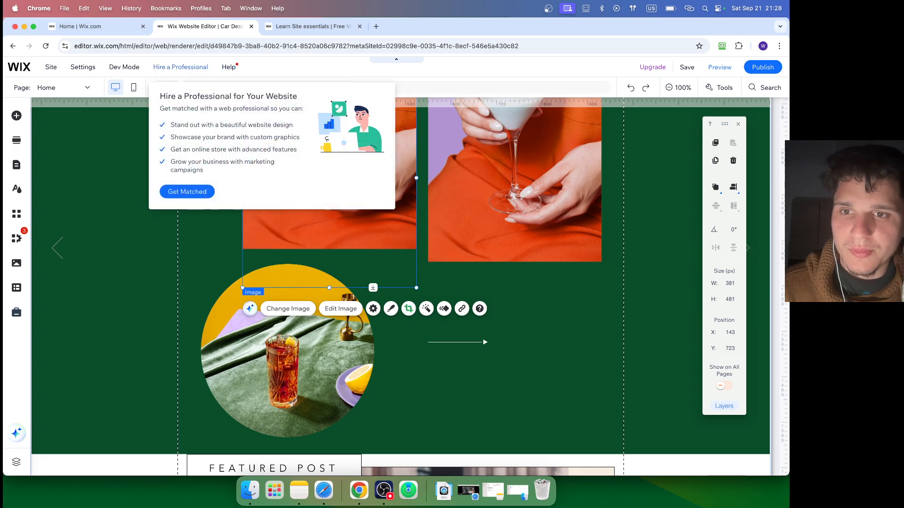
{"action": "left_click", "coordinate": [187, 192]}
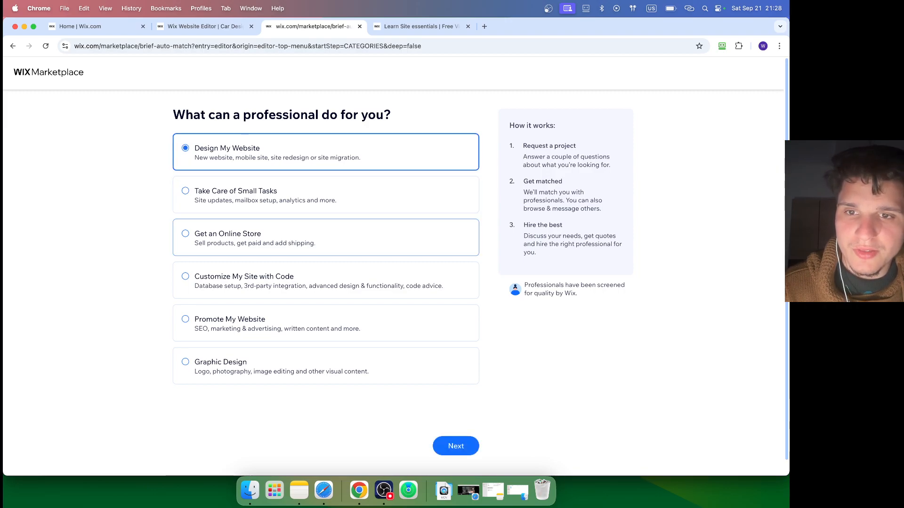
{"action": "left_click", "coordinate": [186, 191]}
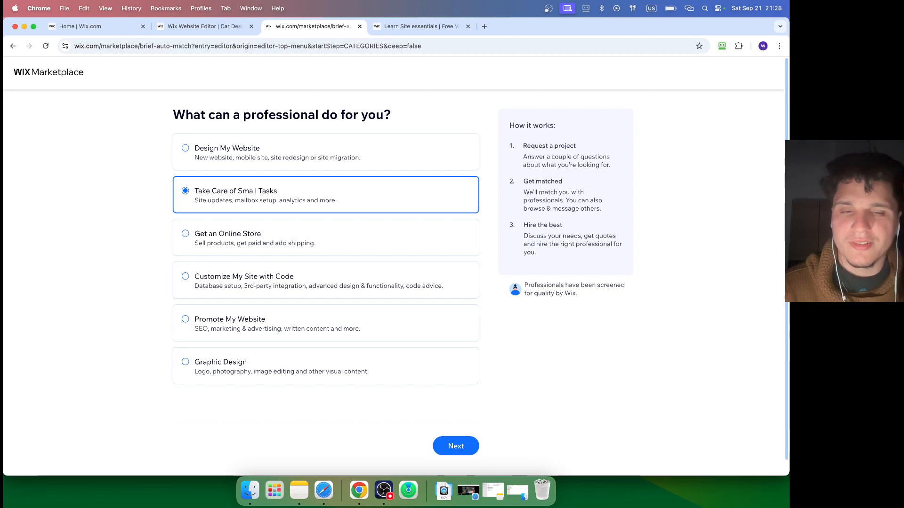